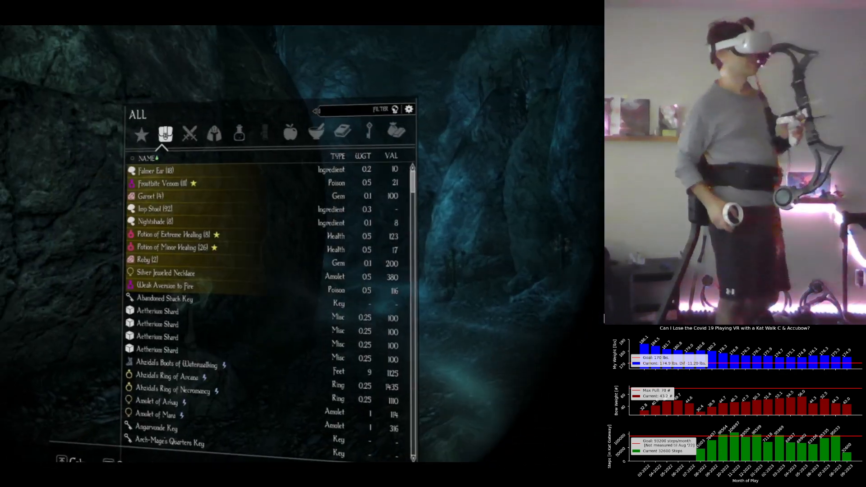
Loot the slain Falmer, scrolling from Falmer Hardened Armor to view the Falmer War Axe details.
{"action": "left_click", "coordinate": [368, 133]}
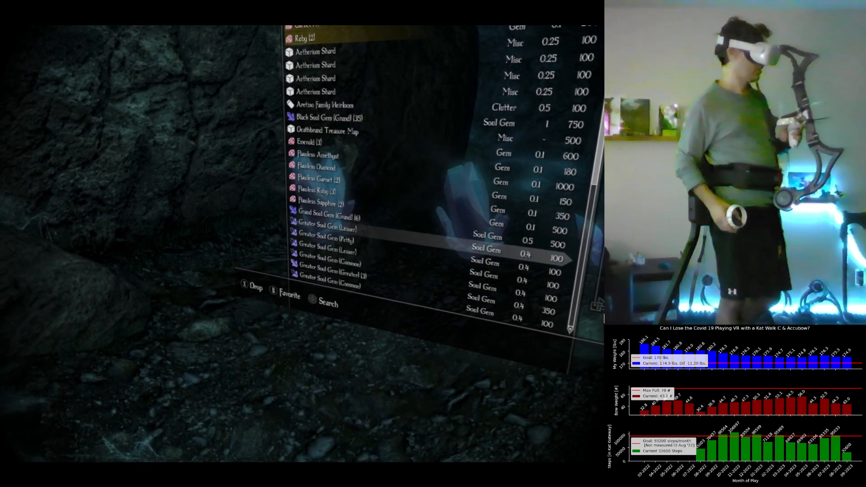
{"action": "scroll", "scroll_direction": "down", "scroll_amount": 3}
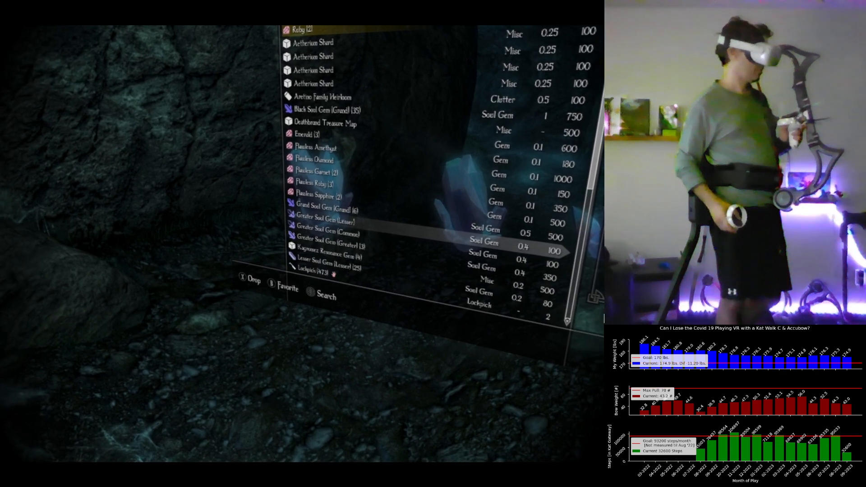
{"action": "scroll", "scroll_direction": "down", "scroll_amount": 3}
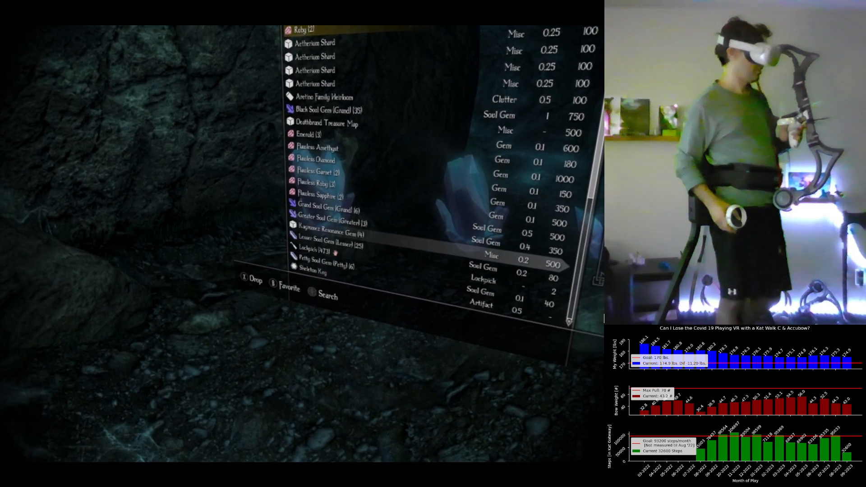
{"action": "scroll", "scroll_direction": "down", "scroll_amount": 3}
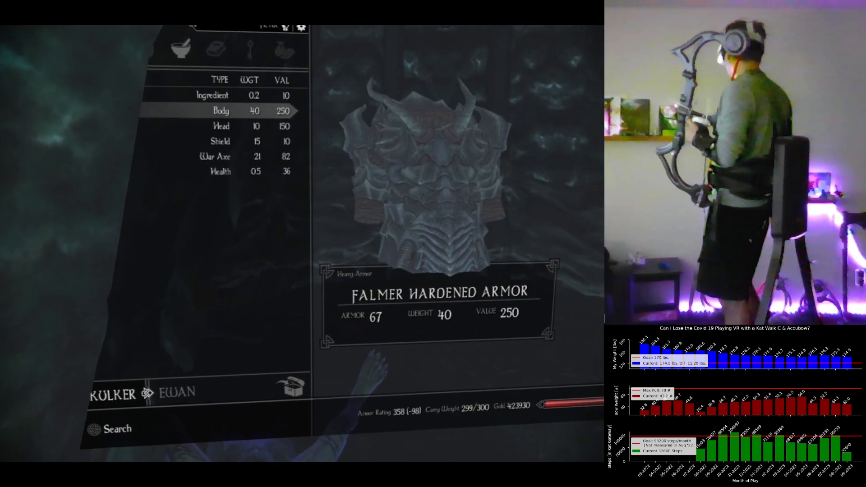
{"action": "left_click", "coordinate": [216, 156]}
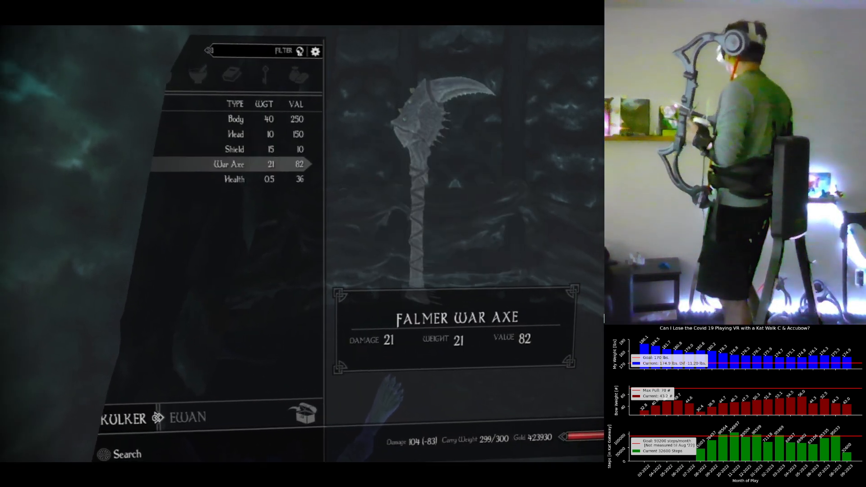